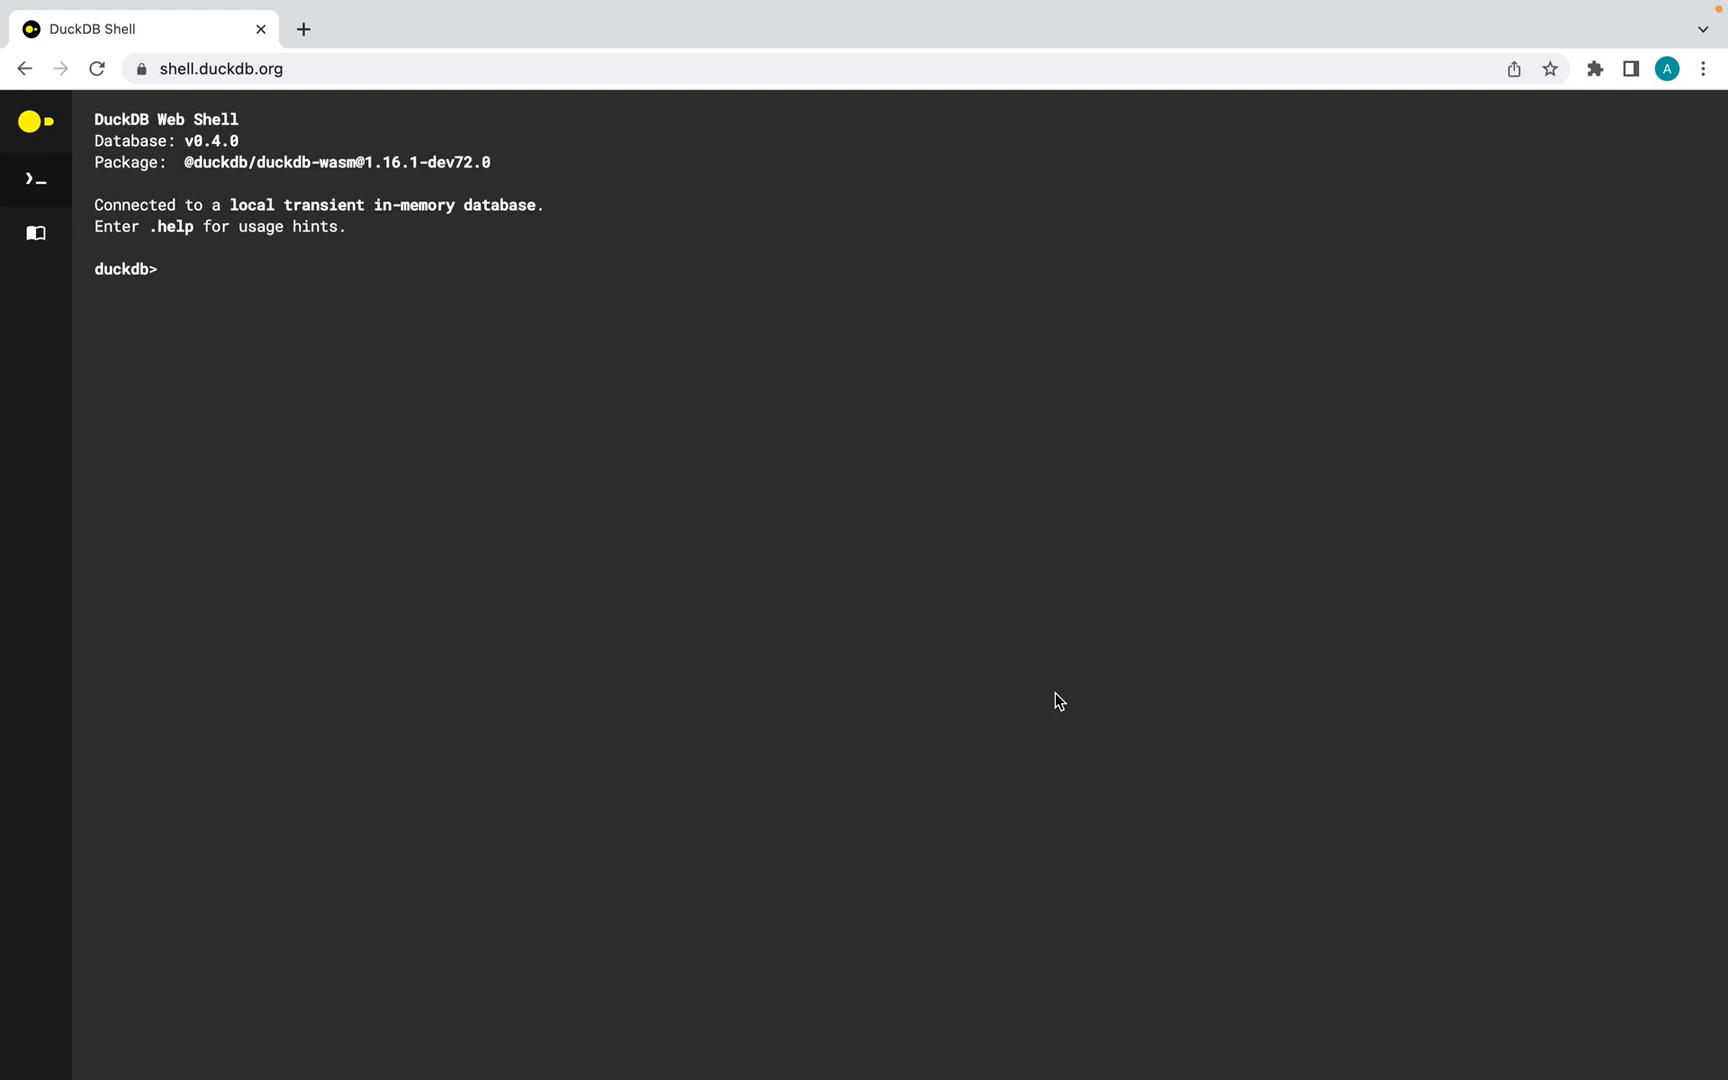
# Run .help and .features to list the shell's commands and supported platform and bundle features
pyautogui.write('.help')
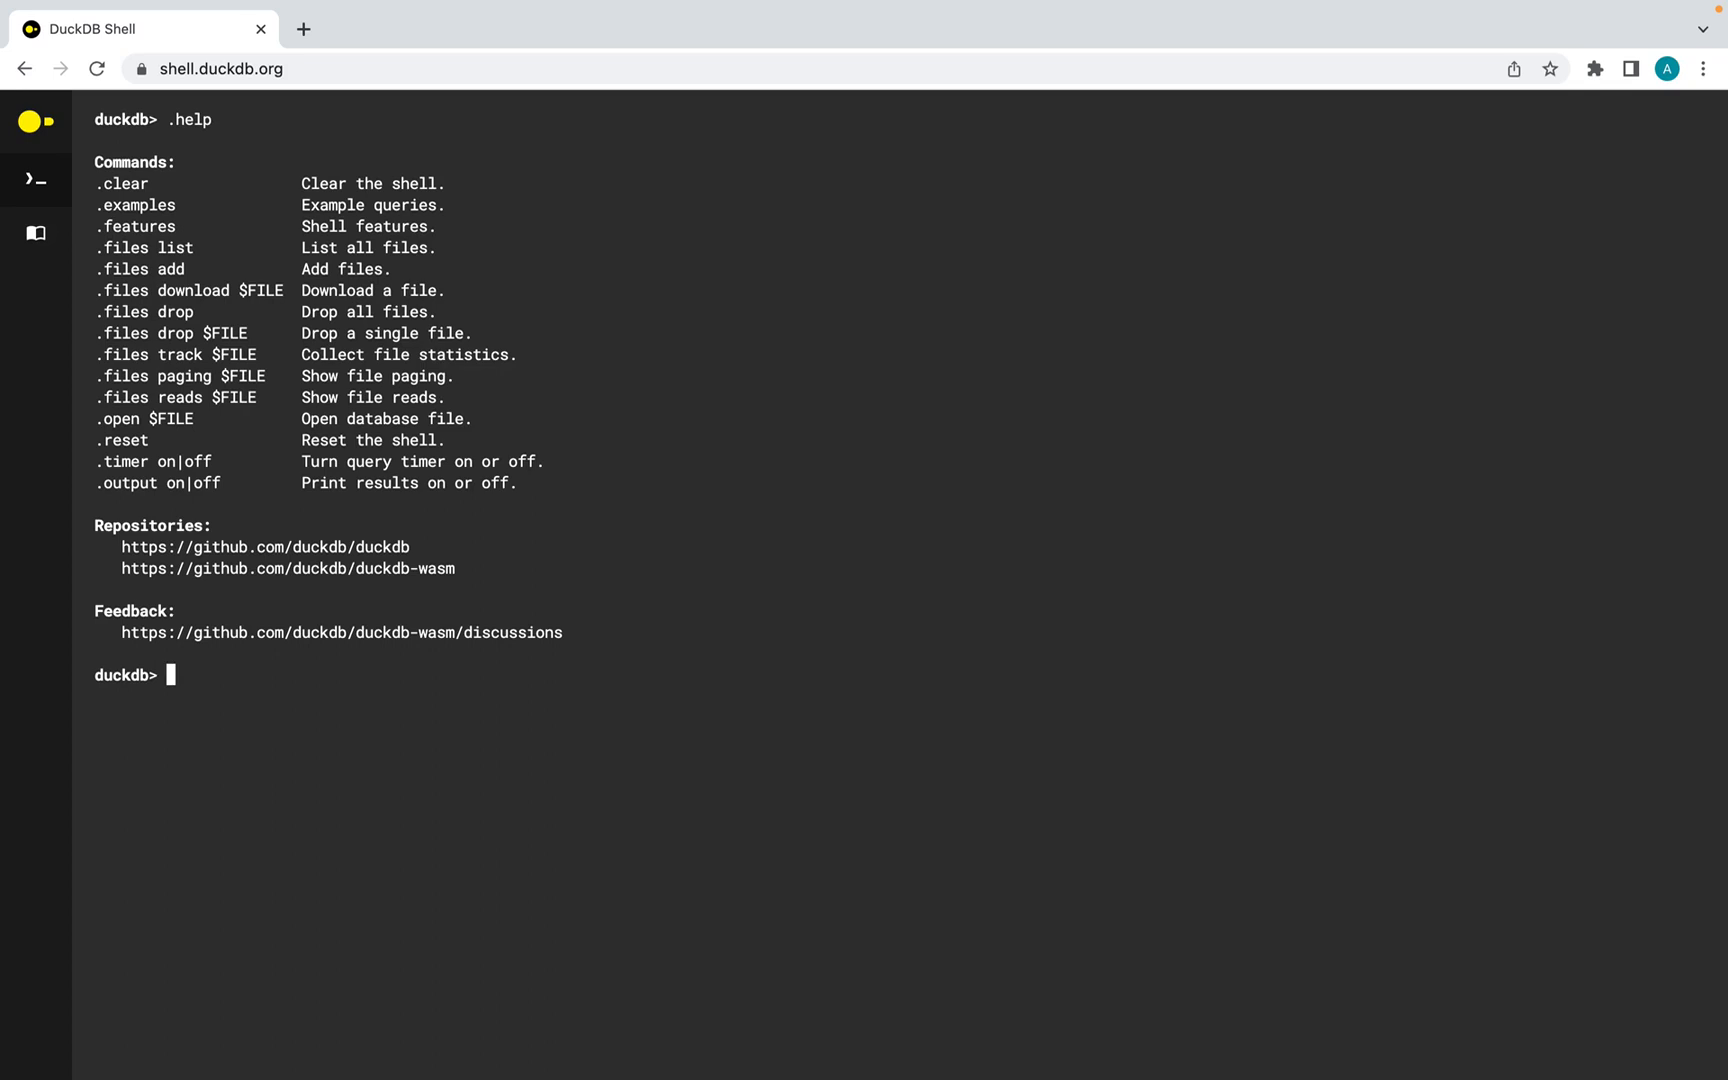
pyautogui.write('.features')
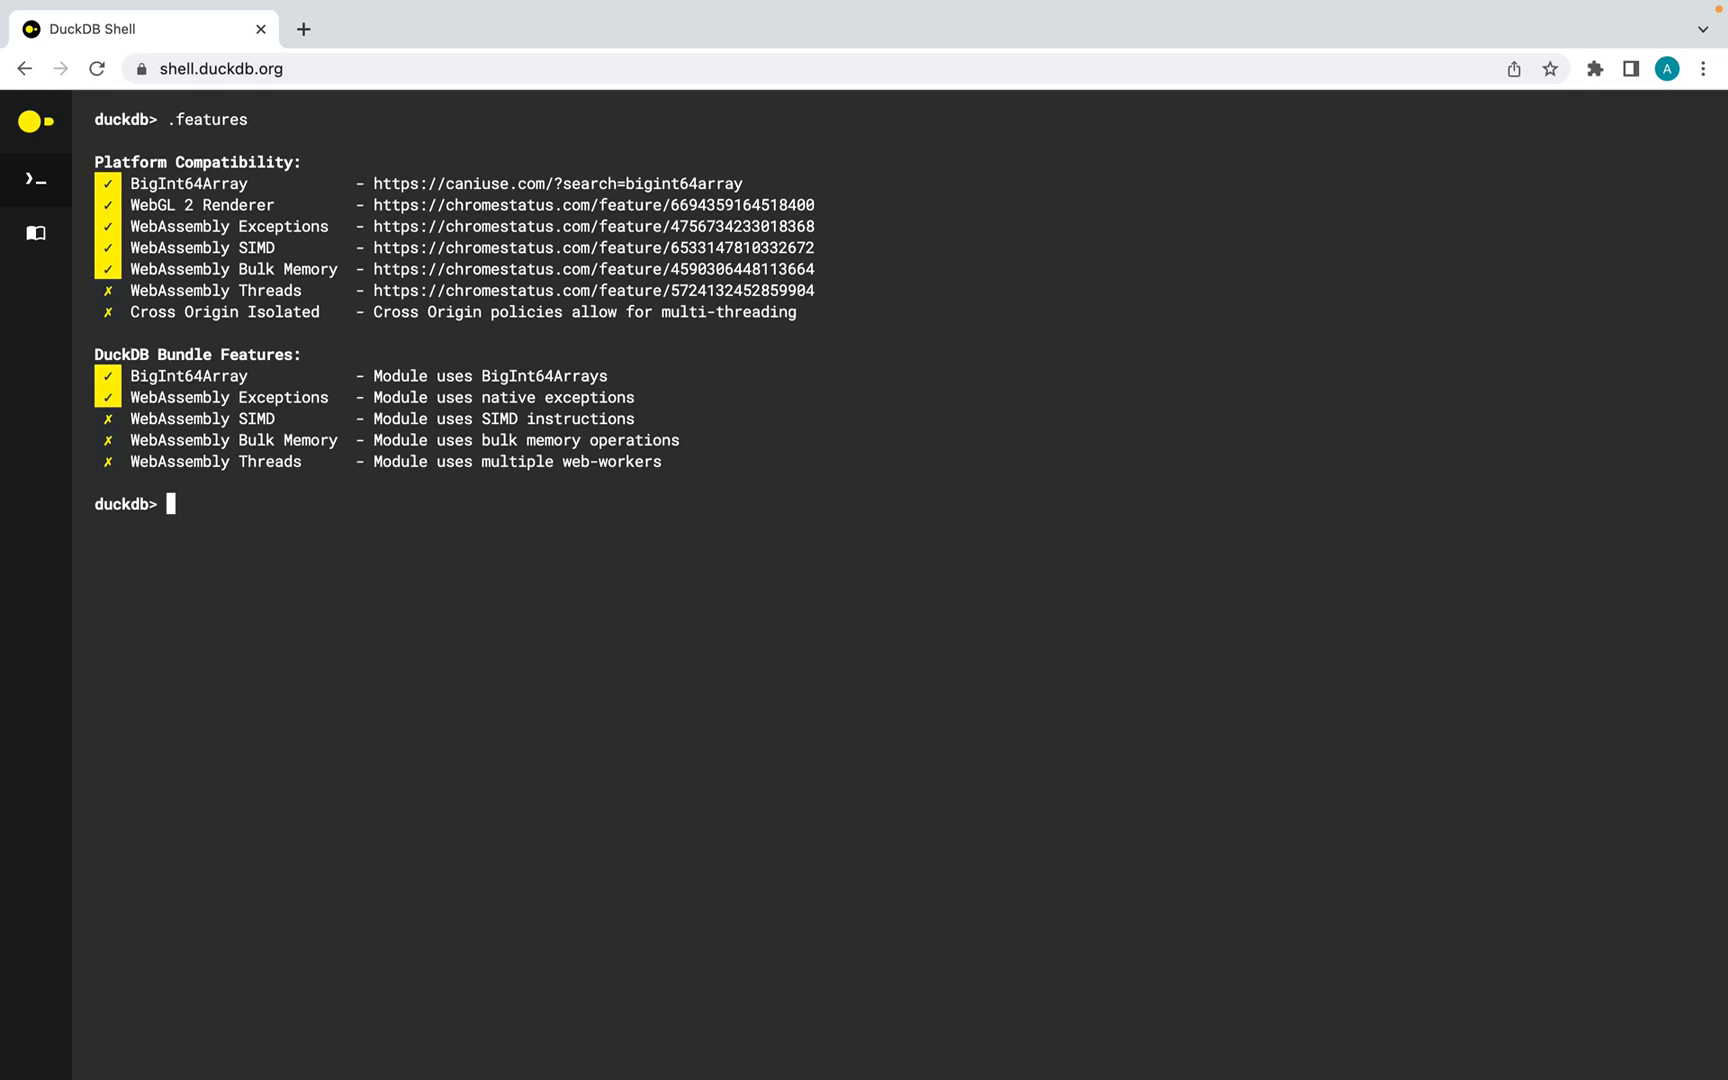
# Run .examples to view example queries before clearing the shell output
pyautogui.write('.examples')
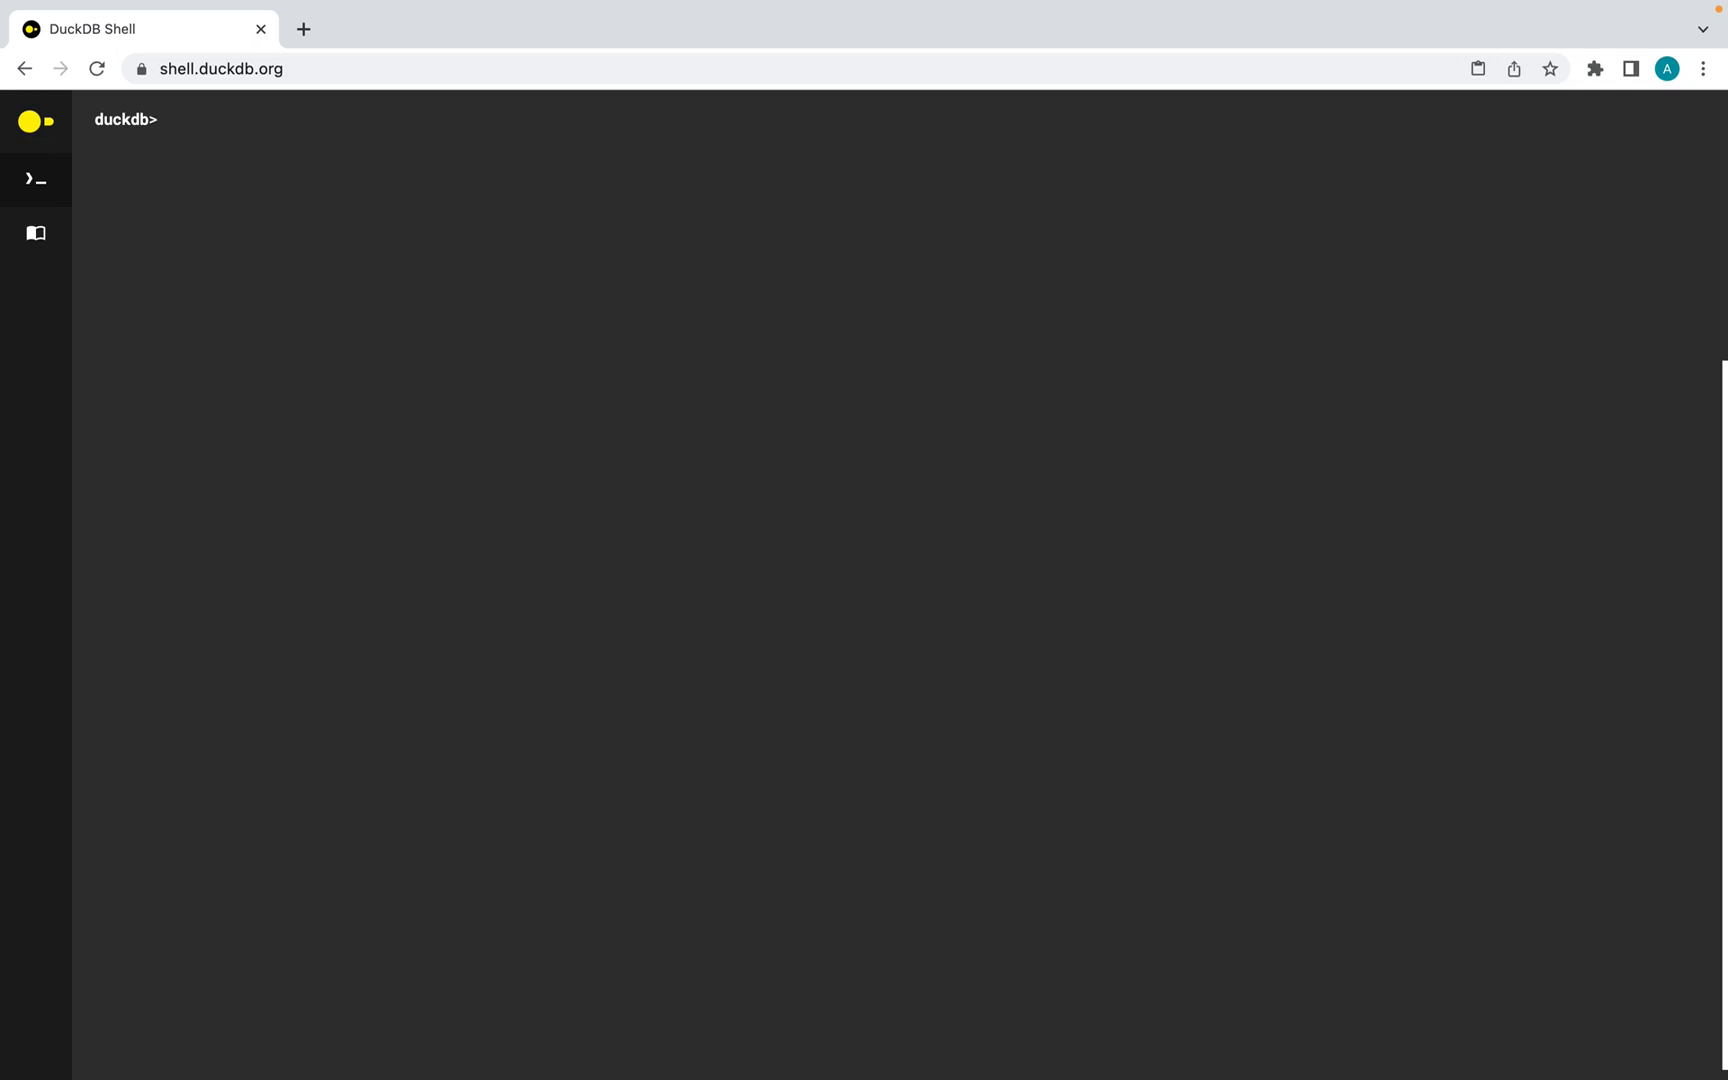
# Add a local parquet file via .files add, choosing it in the file picker, and refocus the shell
pyautogui.write('.files add')
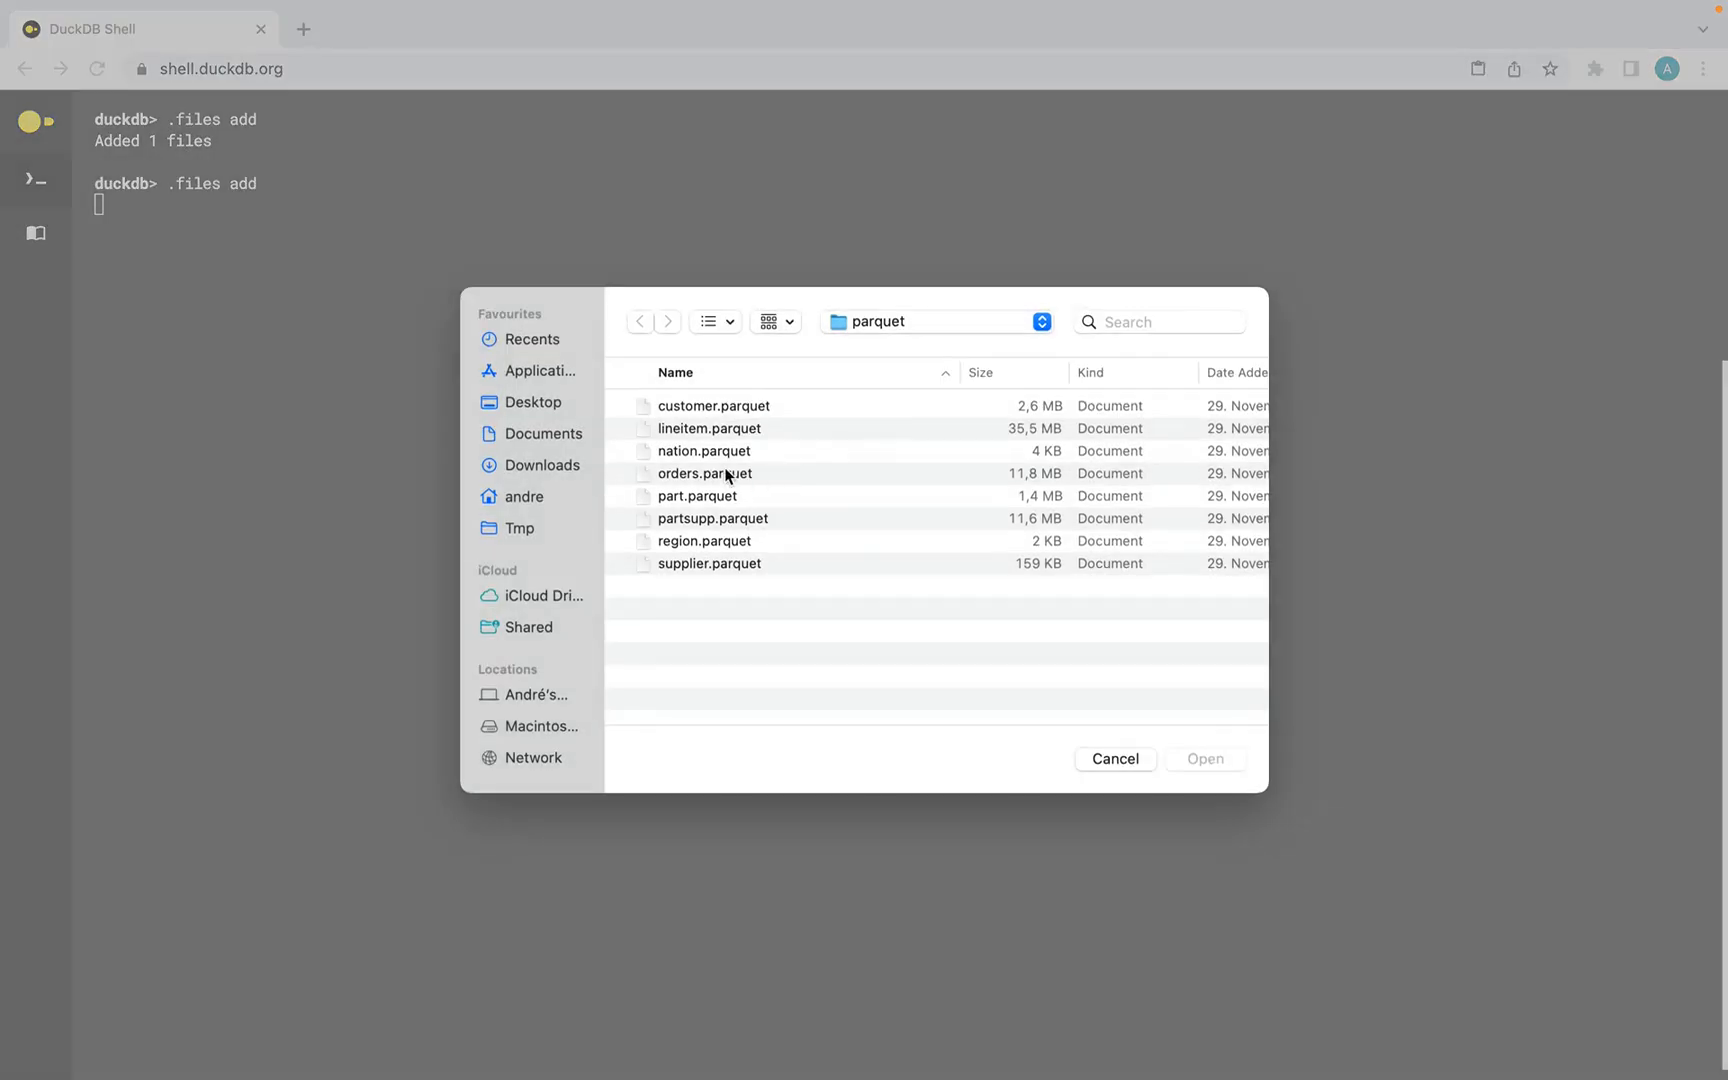
pyautogui.doubleClick(704, 472)
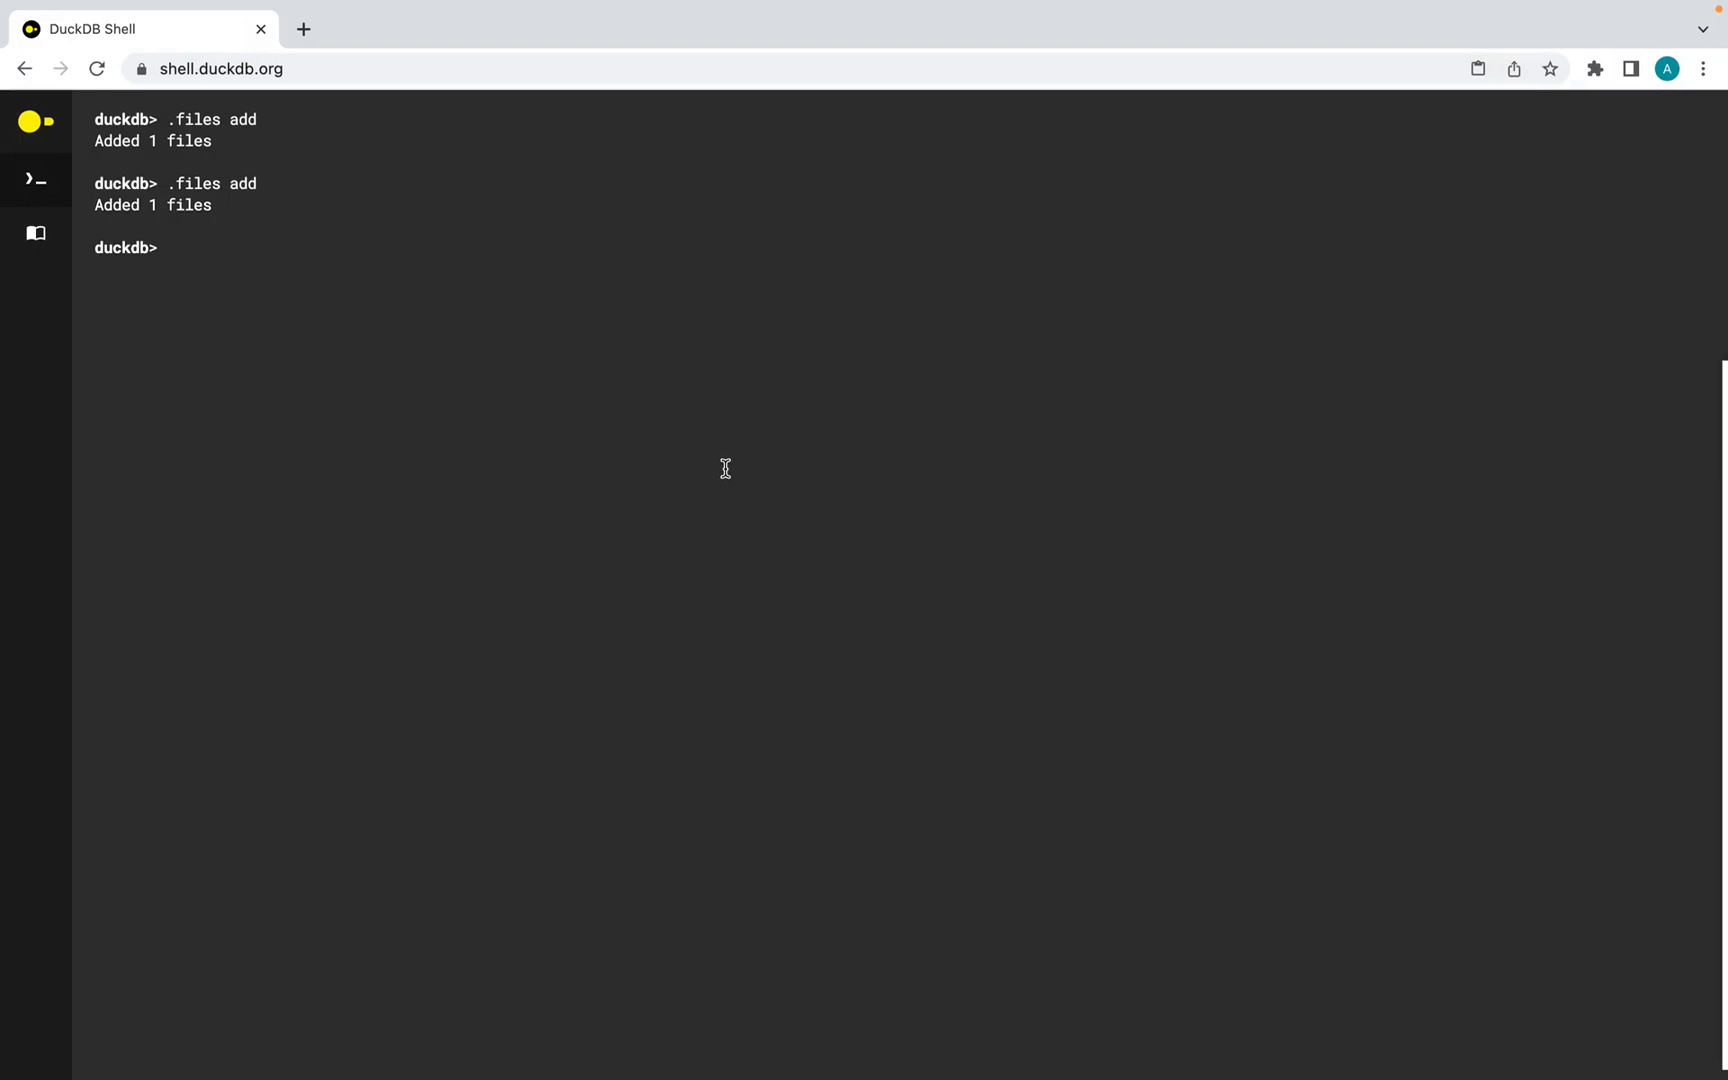
pyautogui.click(170, 246)
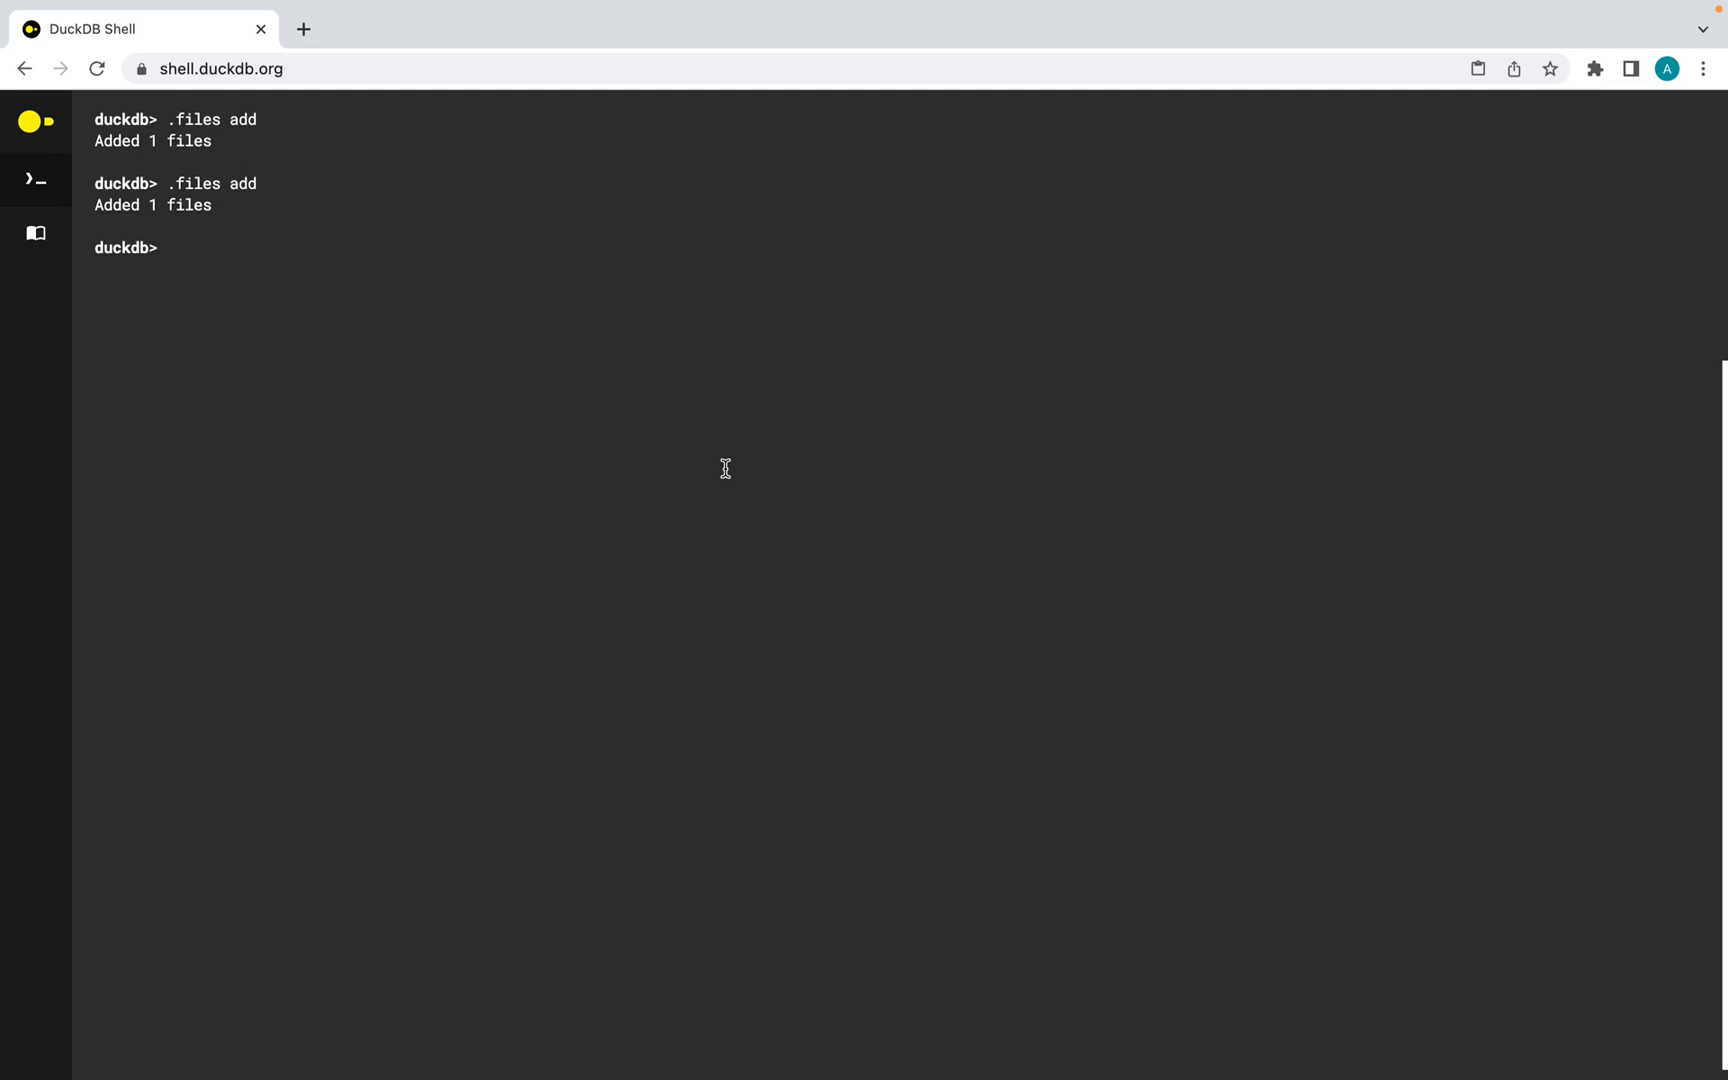
# Enable .files track on customer.parquet and recall the example orders–customer join query
pyautogui.write('.files track customer.parquet')
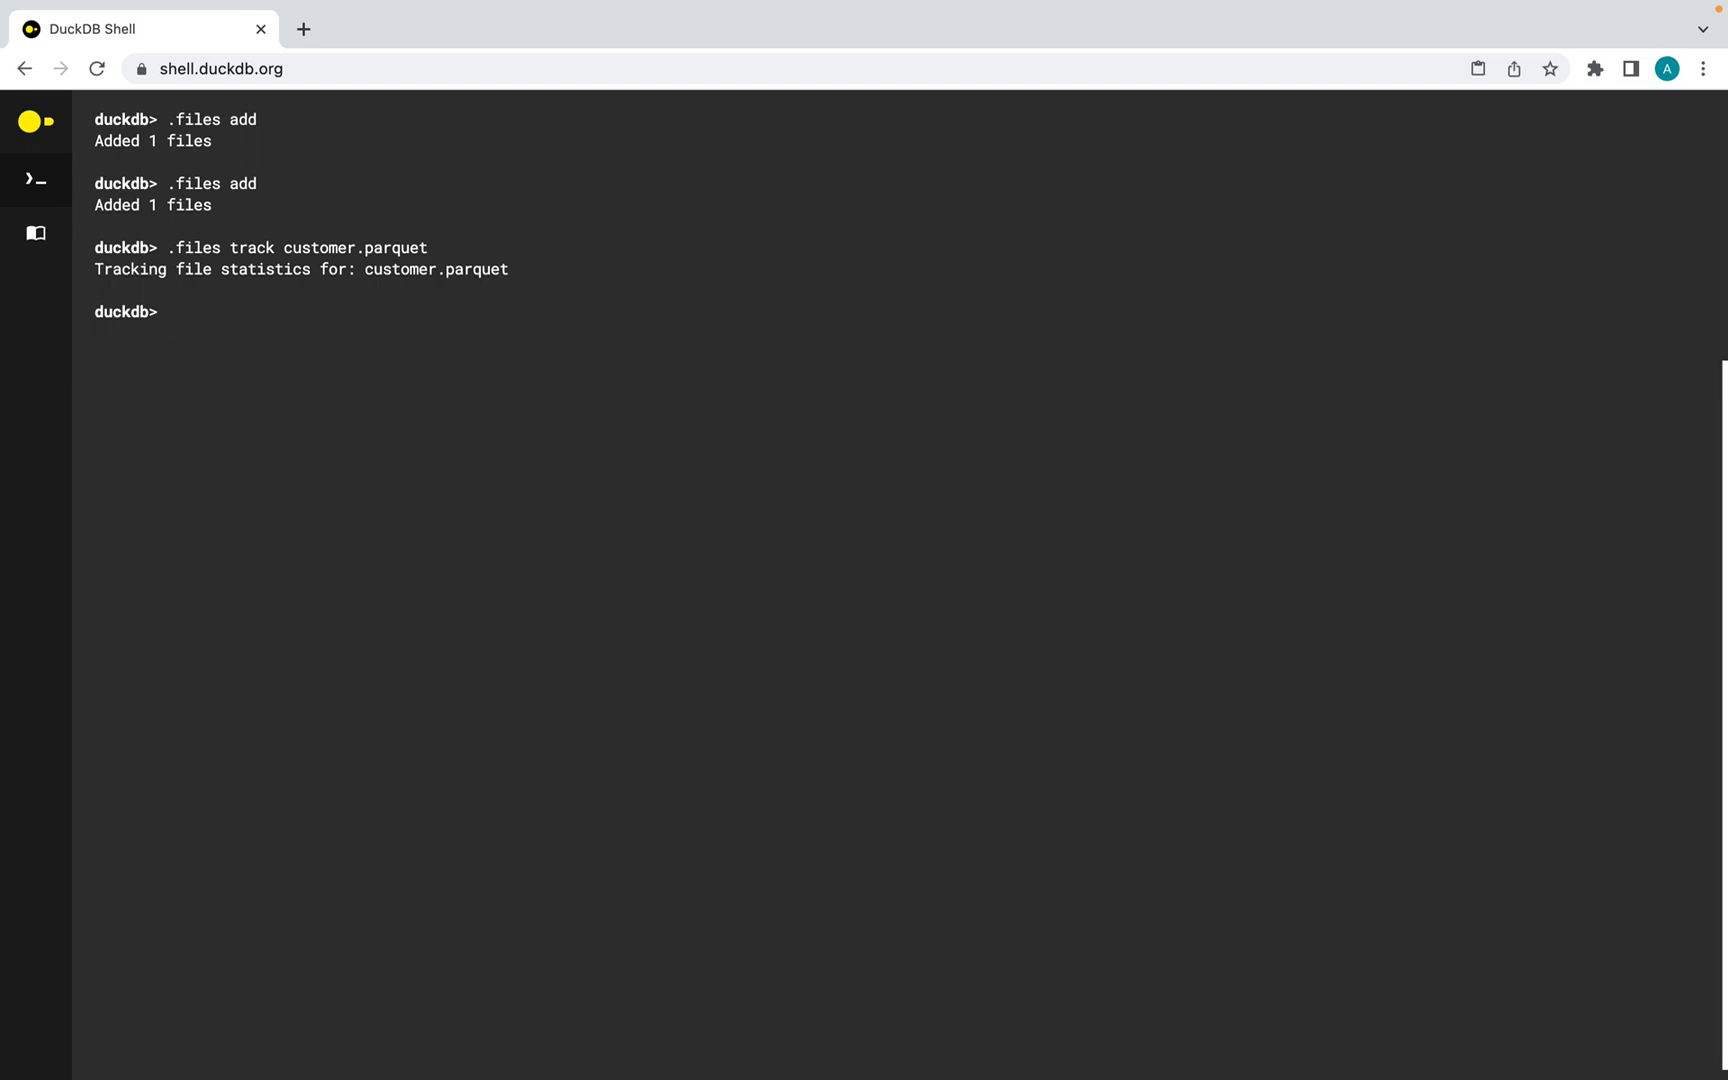
pyautogui.write('.examples')
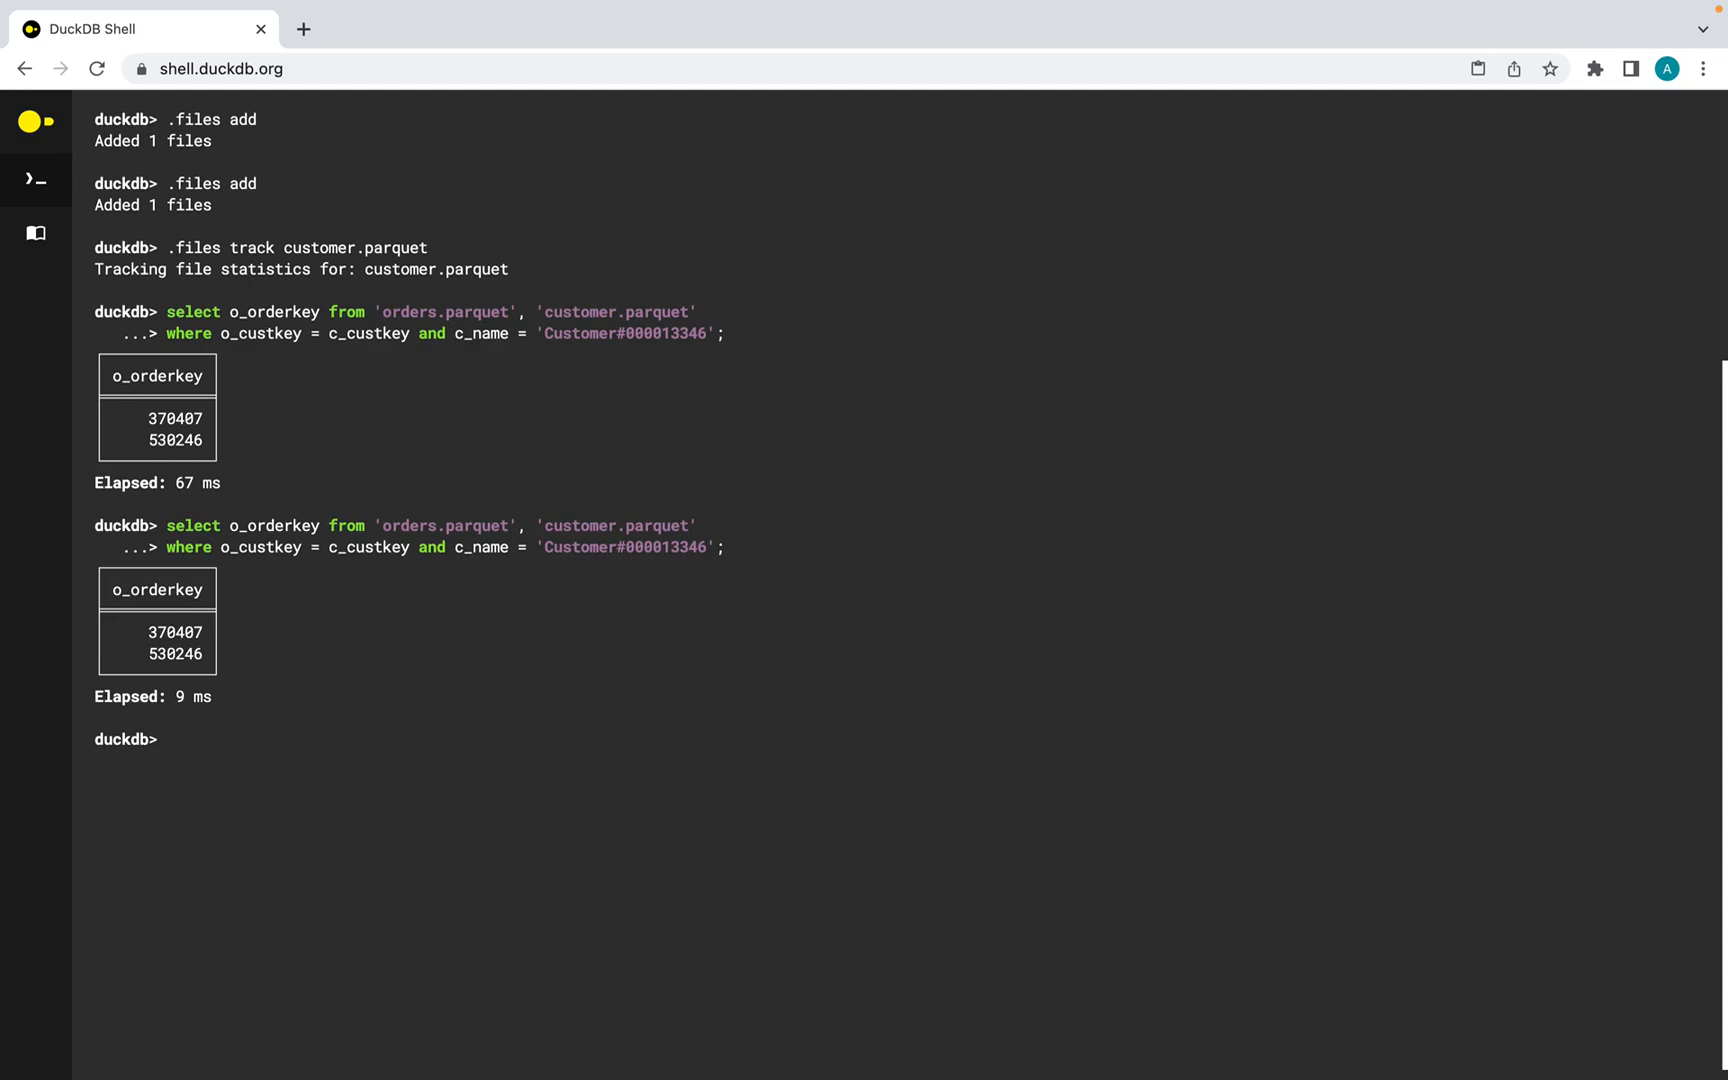
# Run .files paging customer.parquet to show its page loads and page hits
pyautogui.write('.files pagi')
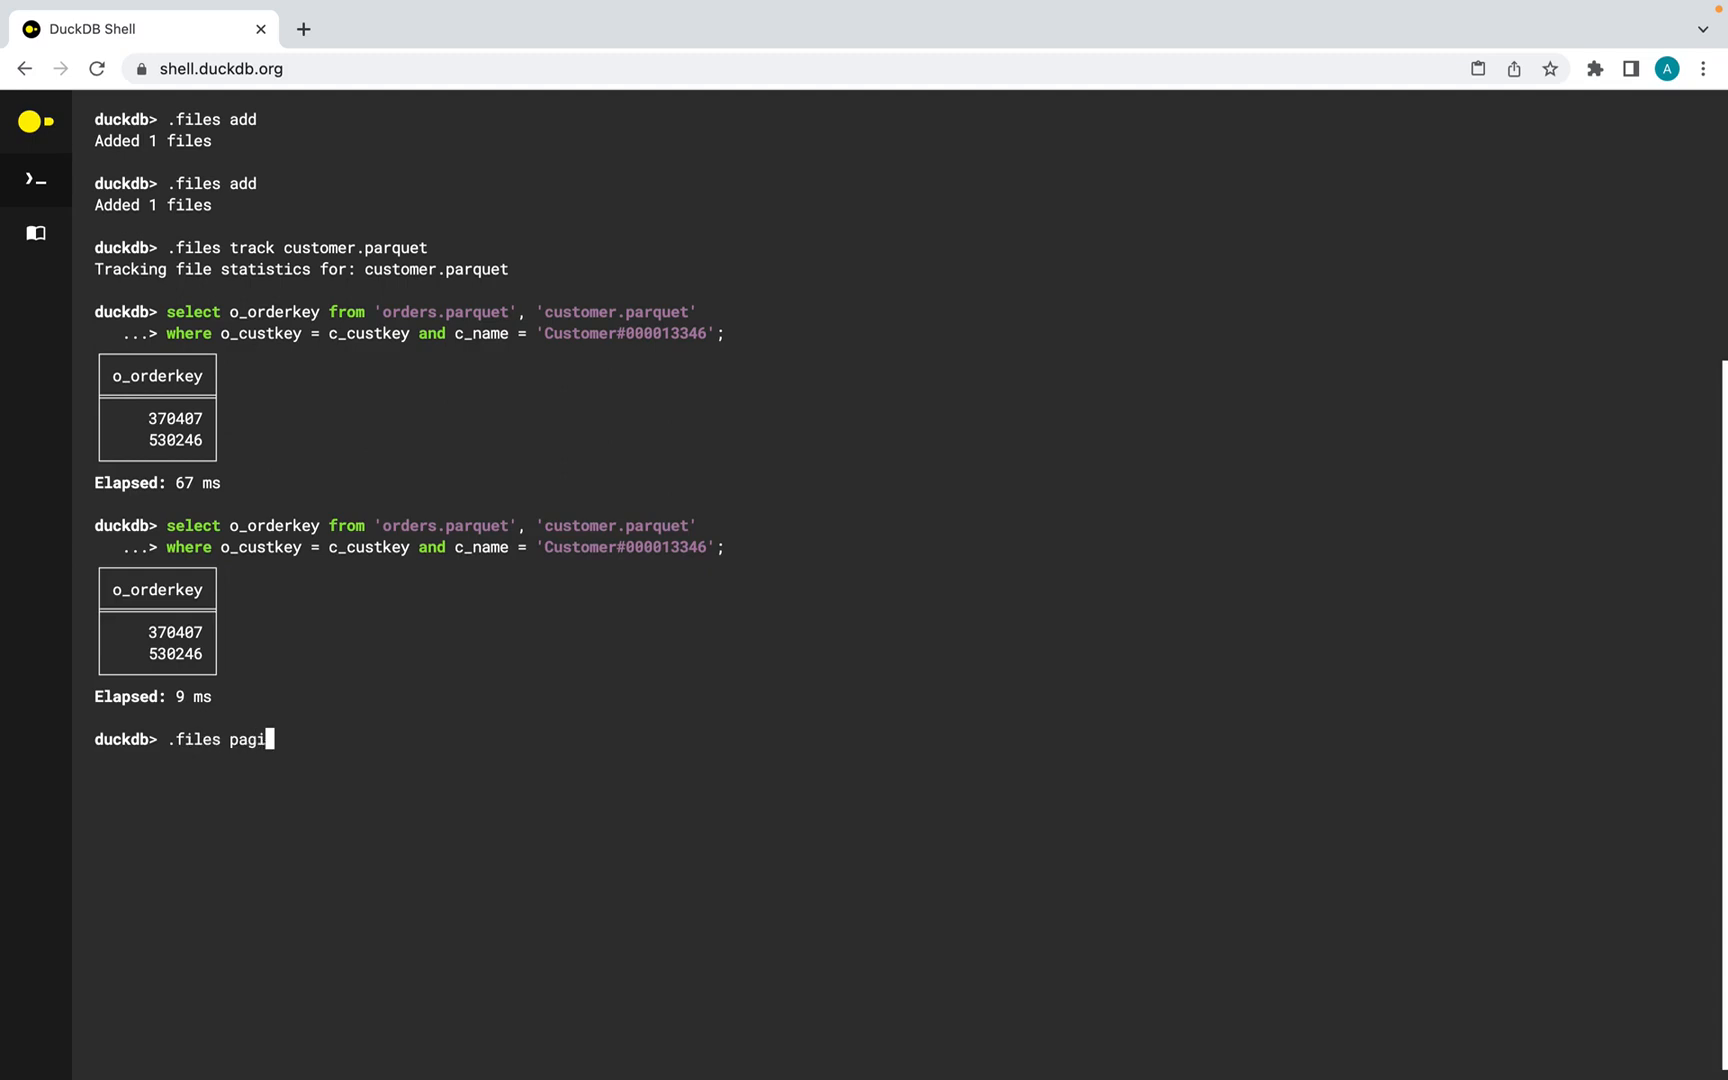
pyautogui.write('ng customer.paquet')
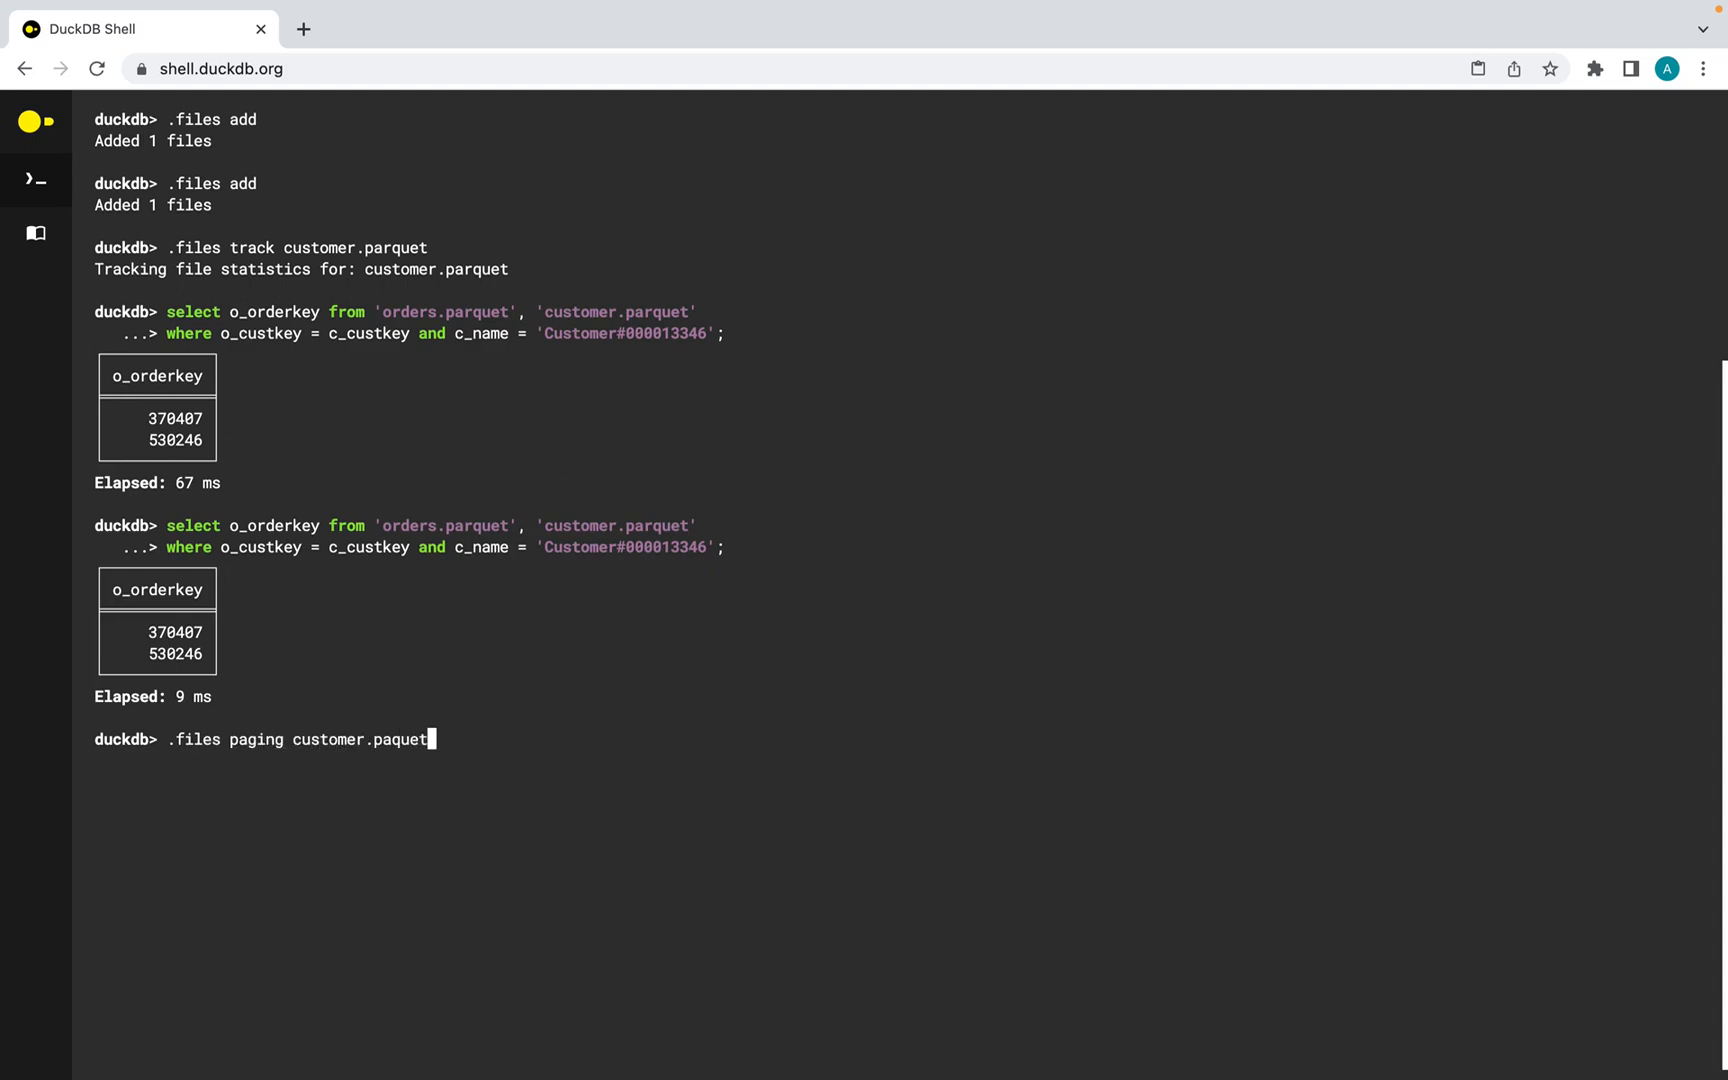
pyautogui.press('Enter')
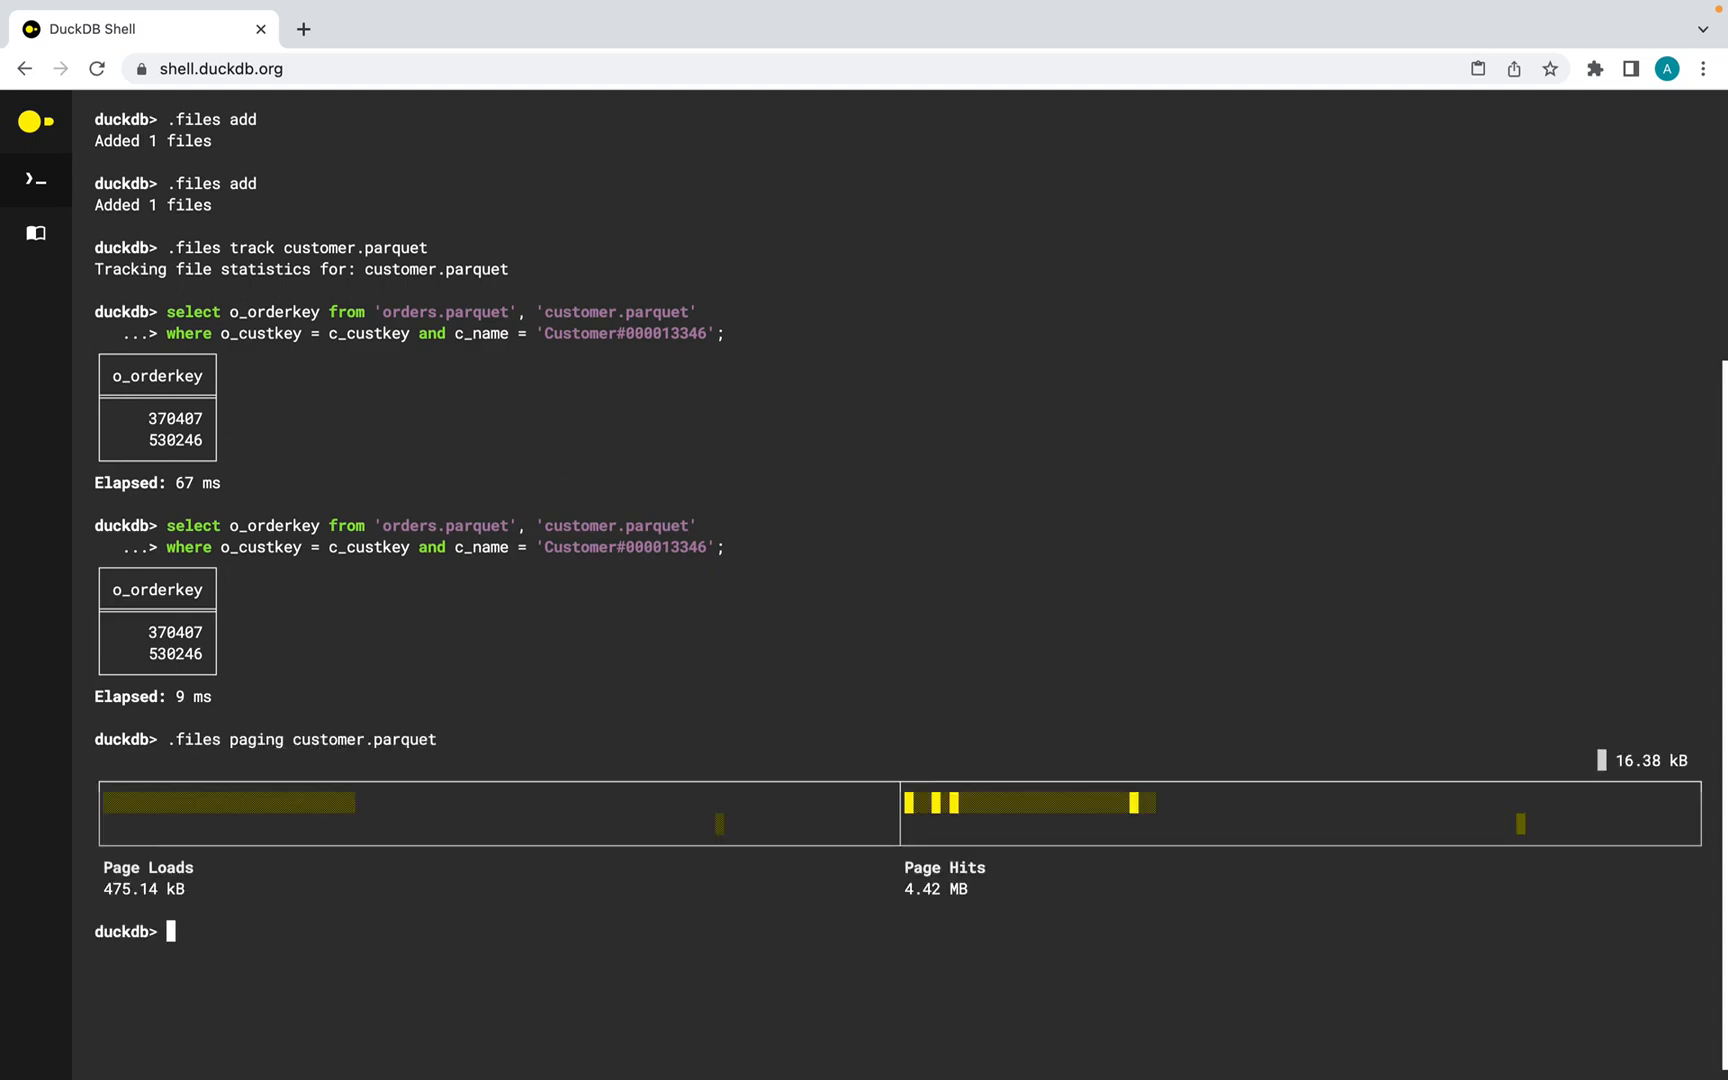